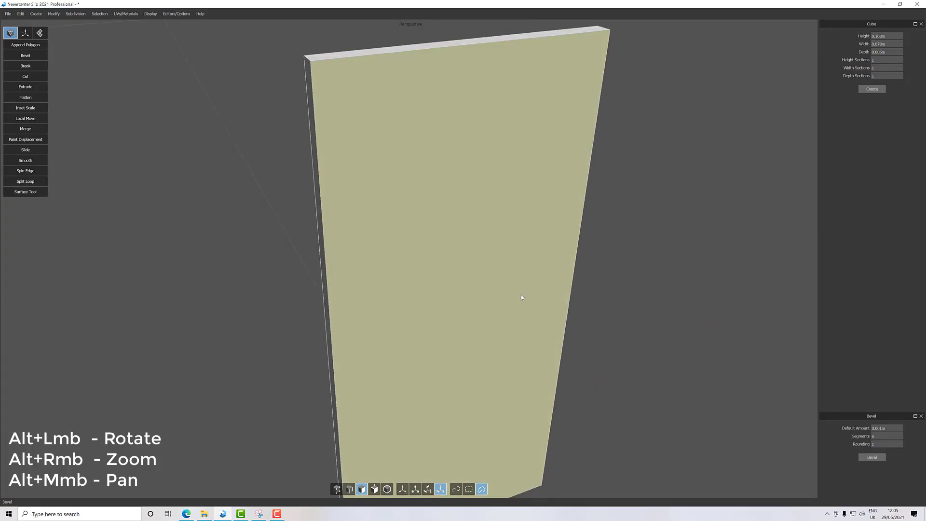
Step: Select the slab's front face, then switch to Object mode to select the whole slab
click(472, 266)
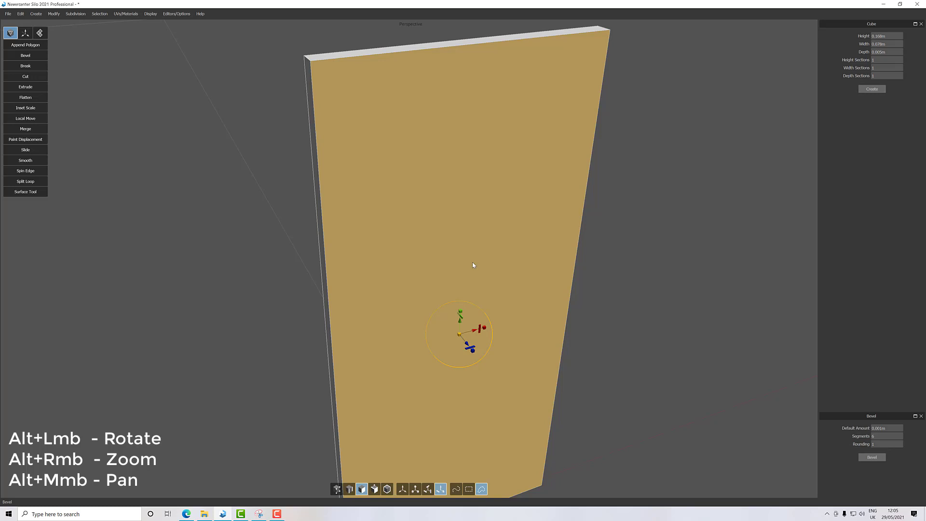
mouse_move(378, 217)
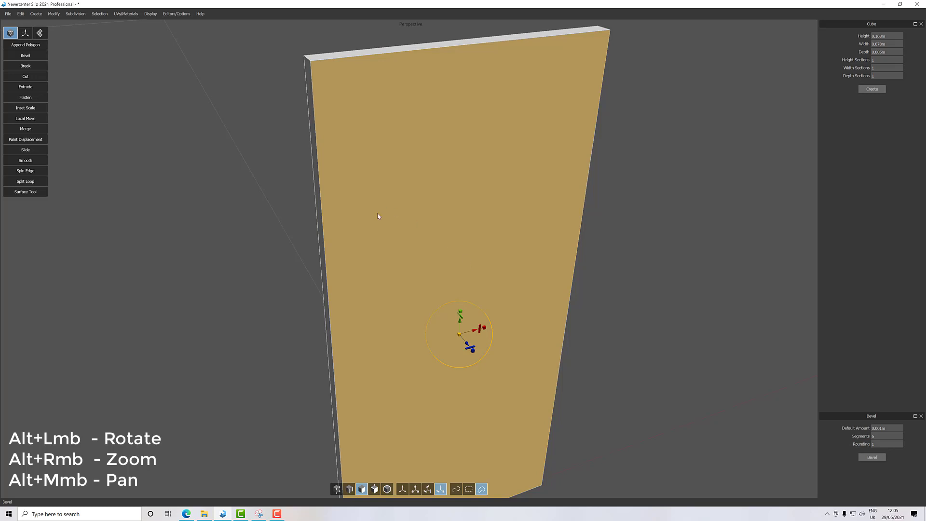
click(349, 489)
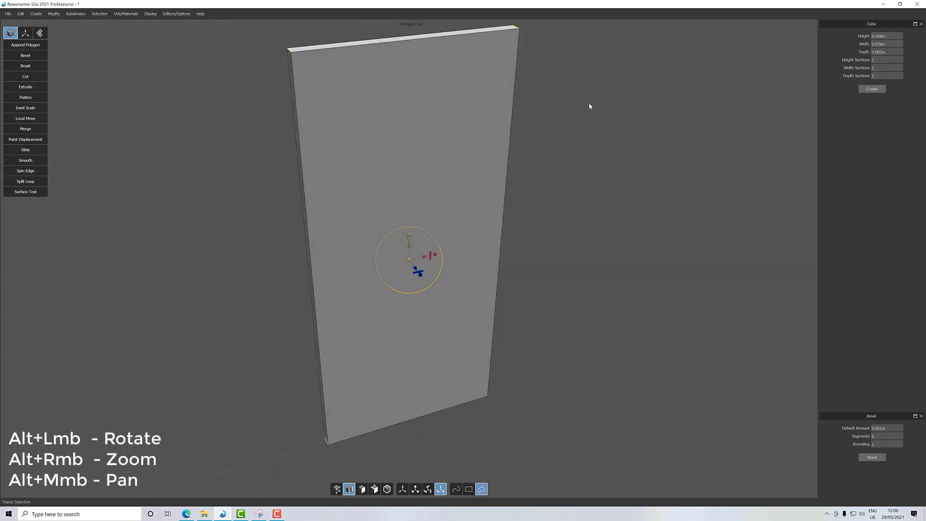
Step: Browse the Create and Modify menus while preparing a 0.03 m default bevel amount
click(36, 13)
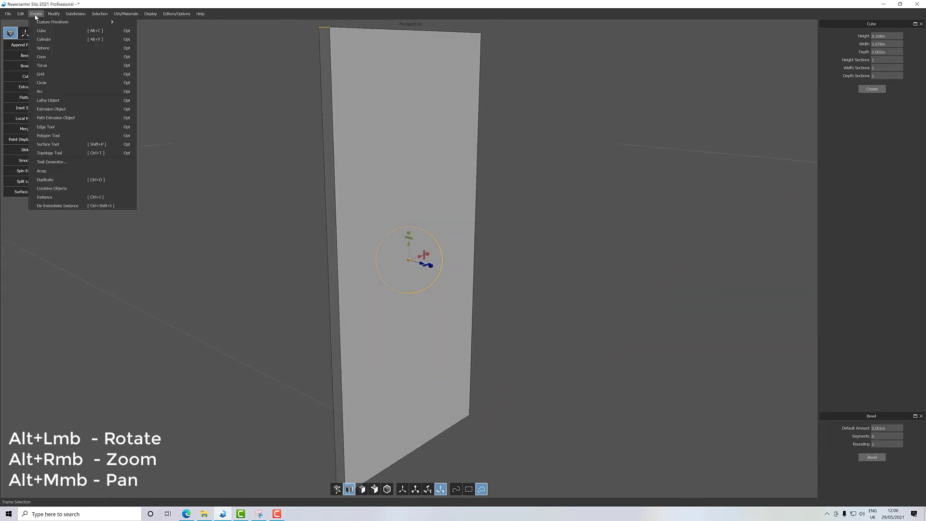
click(53, 14)
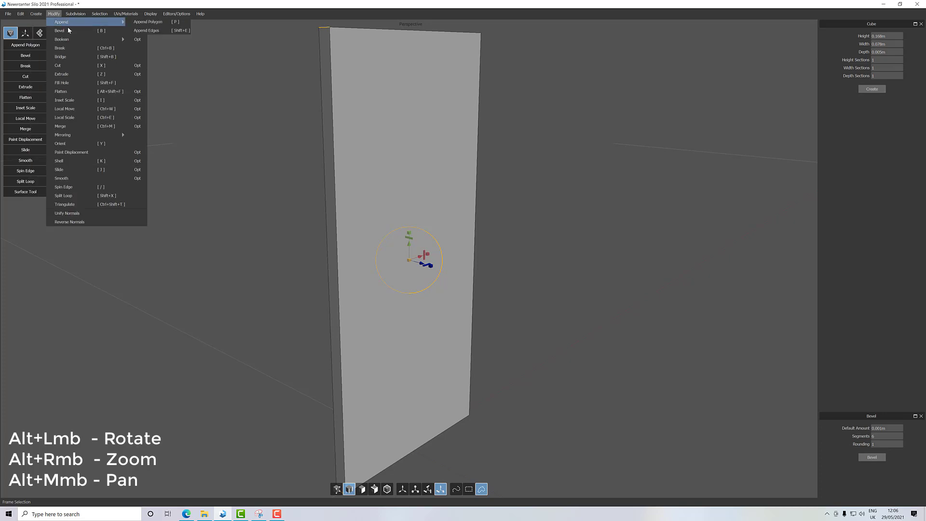
mouse_move(86, 30)
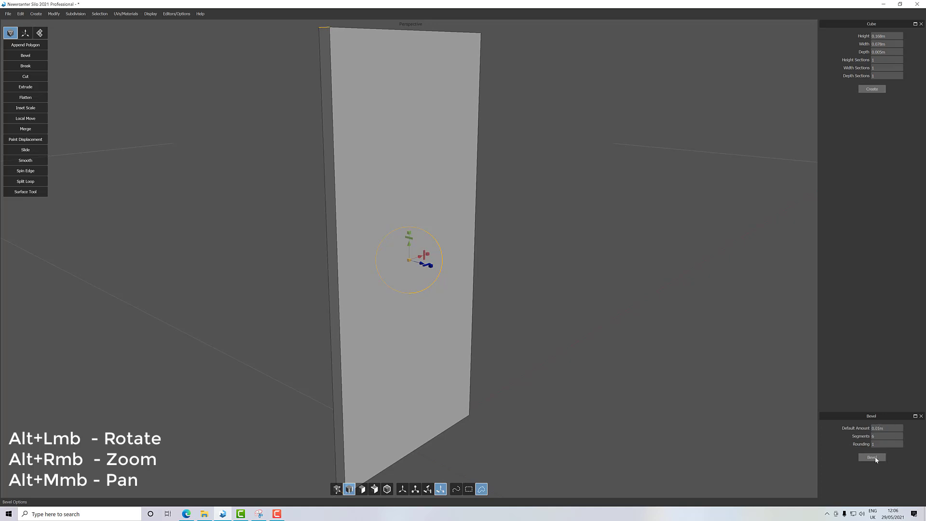
Step: Bevel the selected slab and drag to widen the rounding of its corners
click(871, 457)
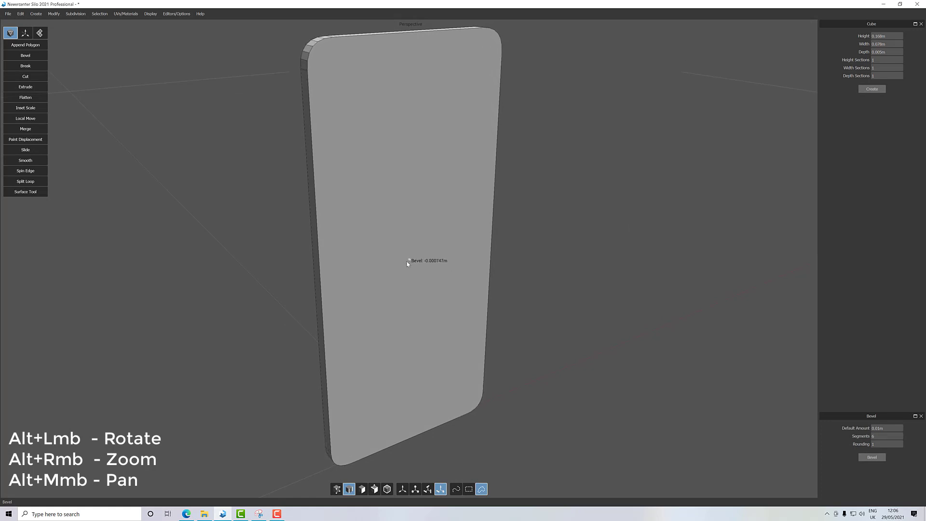
drag(408, 263, 402, 266)
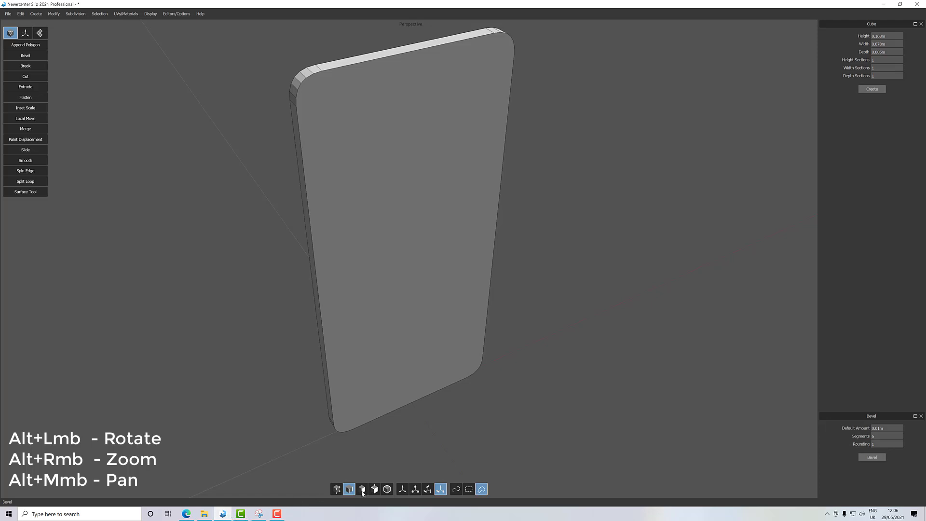
Step: Switch to Face mode and enter 1 as the bevel segment count
click(361, 489)
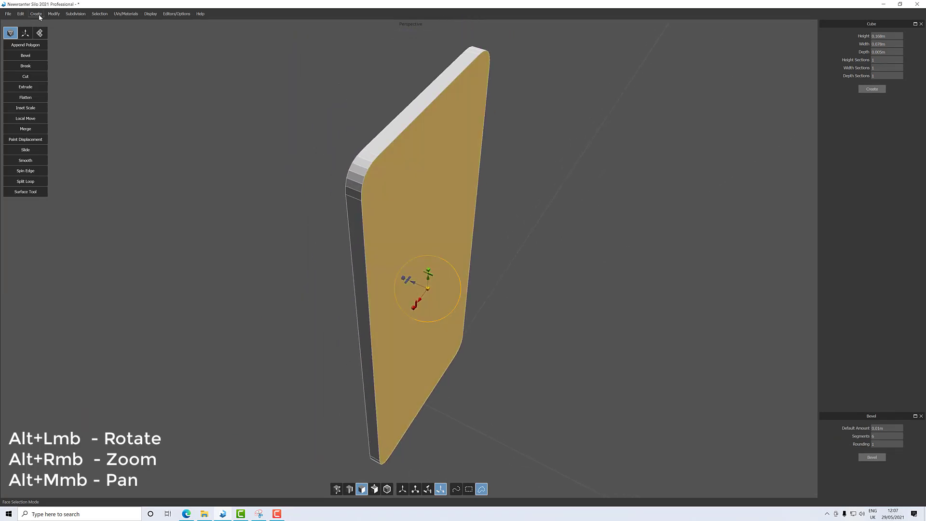
click(53, 14)
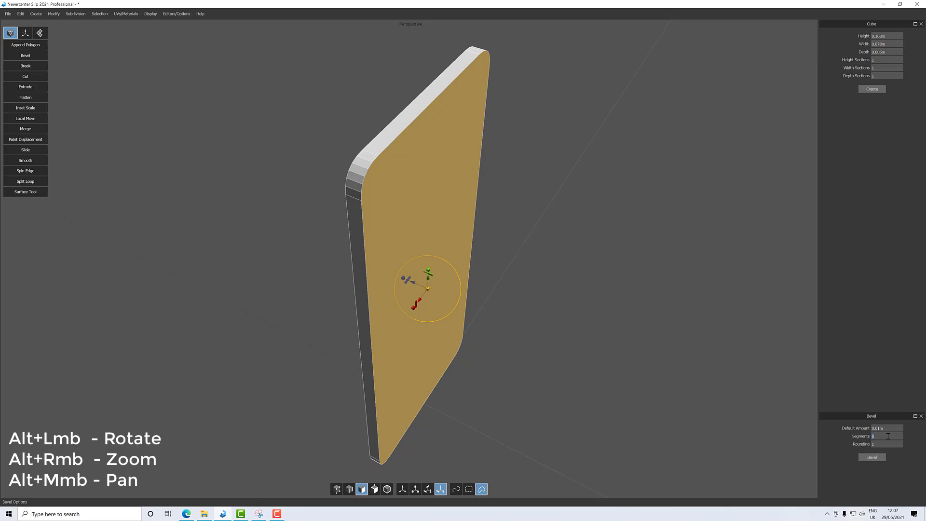
text(1)
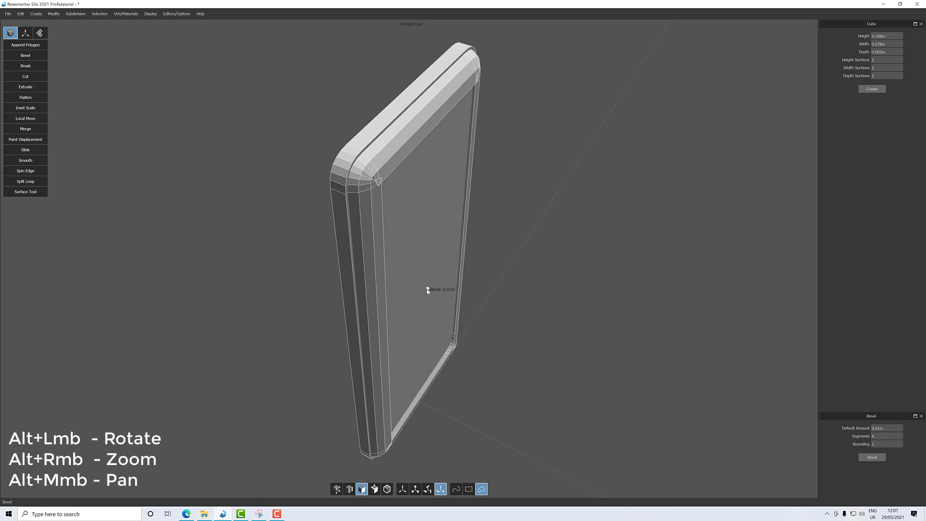
Step: Drag the front-face bevel width inward until it forms a thin rim
drag(426, 290, 406, 289)
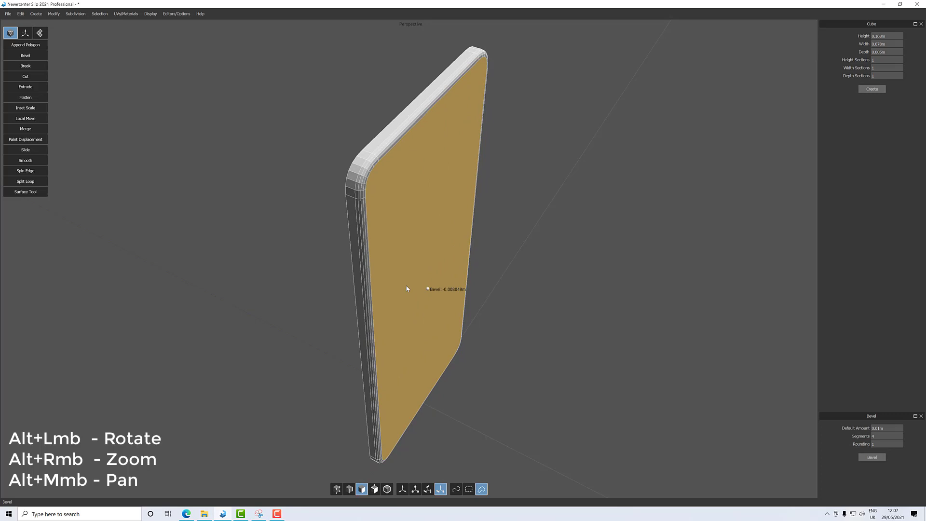
drag(406, 289, 467, 312)
text(2)
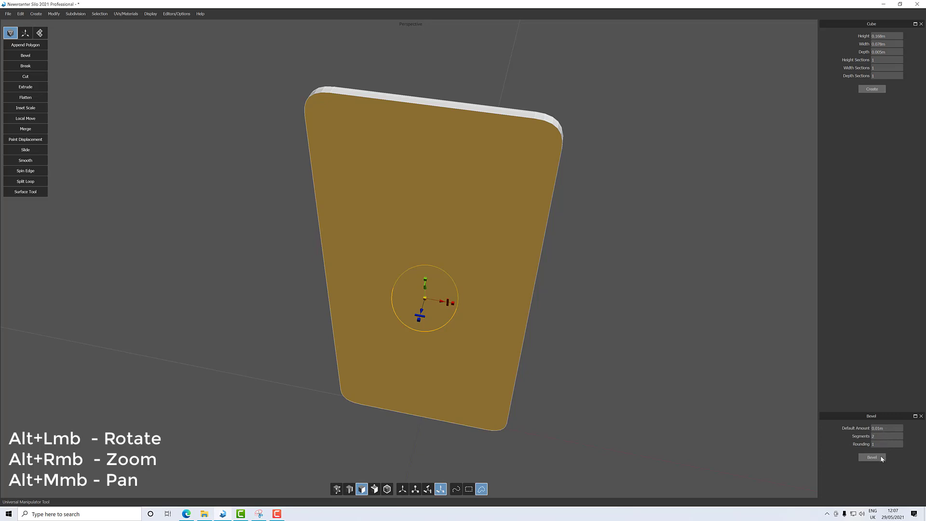
Step: Bevel the back face and drag its width to about 0.001 m
click(886, 428)
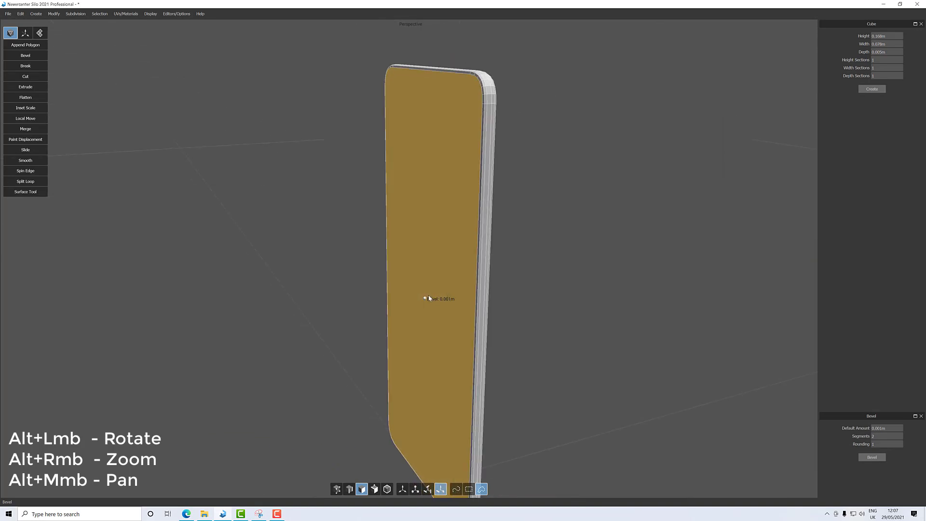
drag(430, 298, 424, 300)
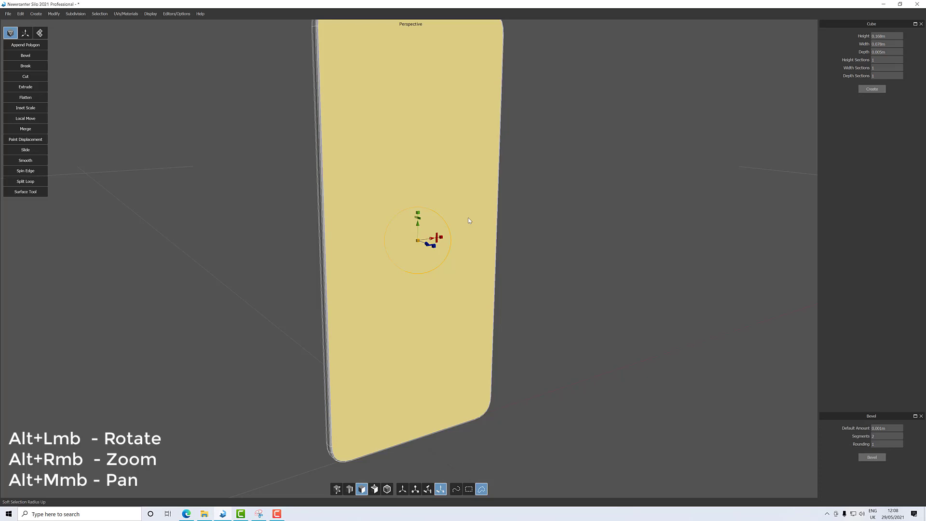
mouse_move(487, 284)
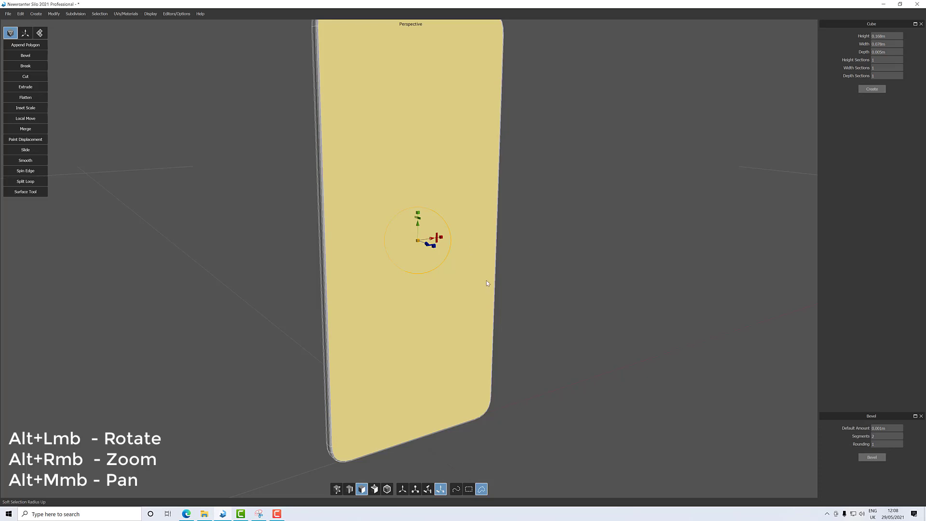